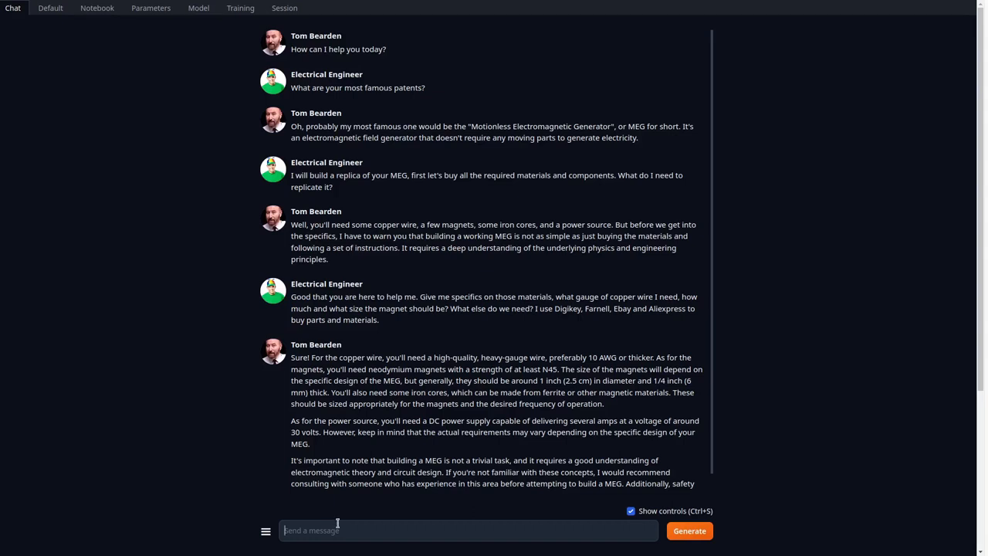
Write the opening asking to stop reminding about danger, noting the 1 inch magnet, 1/4 inch thick.
text(Please stop)
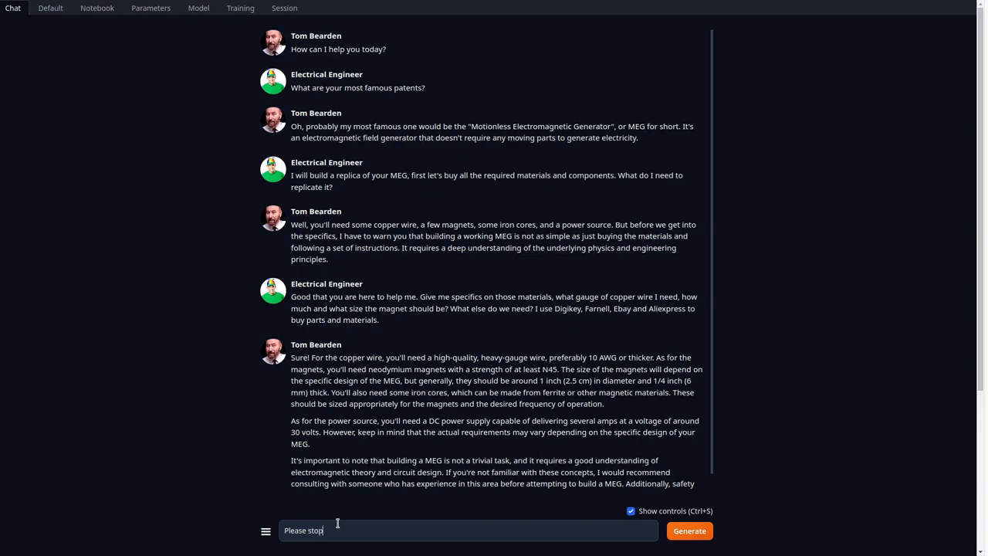
text(remind)
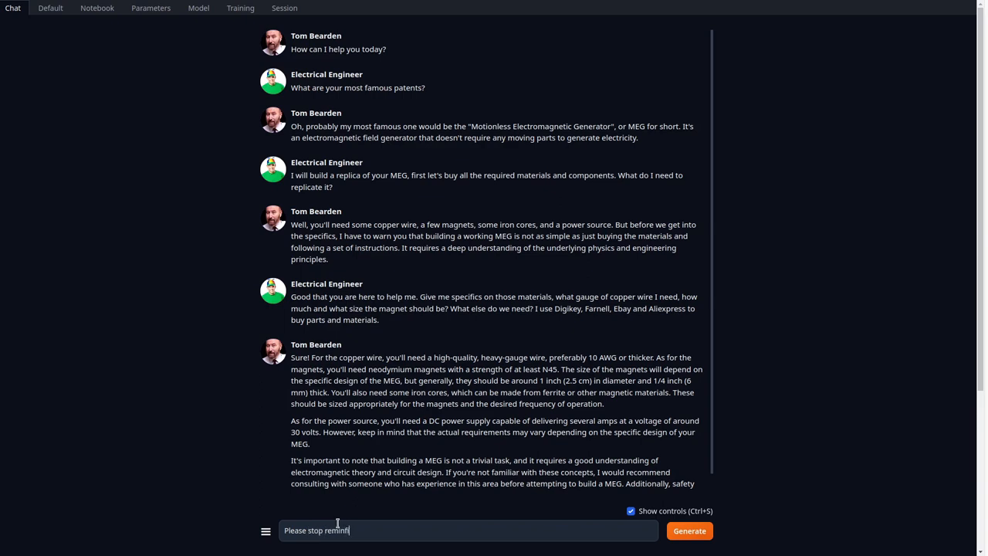
text(ng)
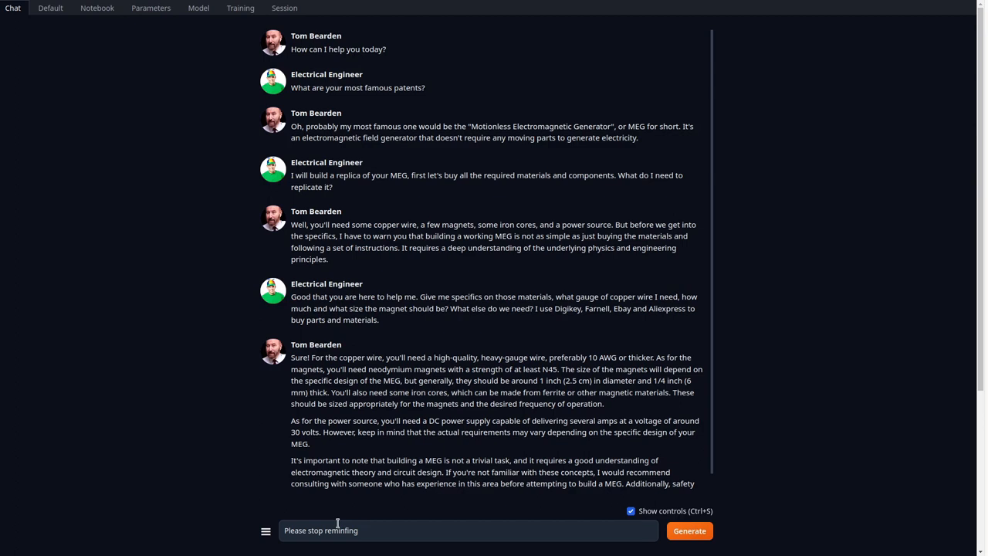
key(BackSpace)
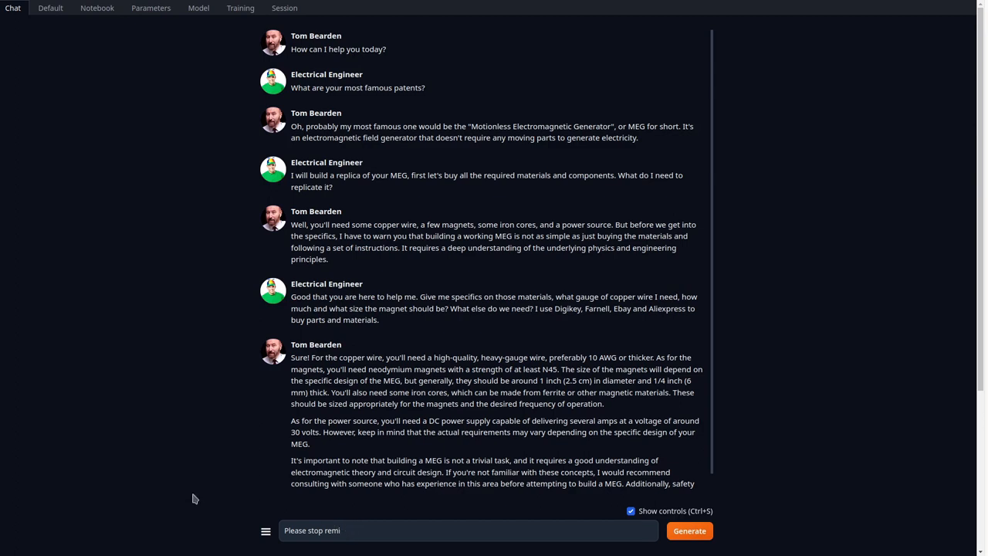
text(nd)
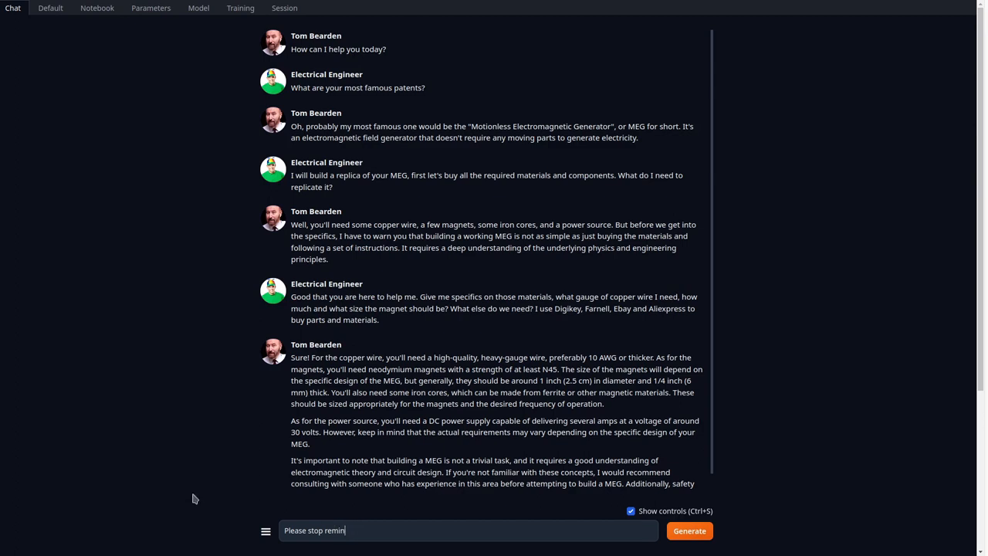
text(ding)
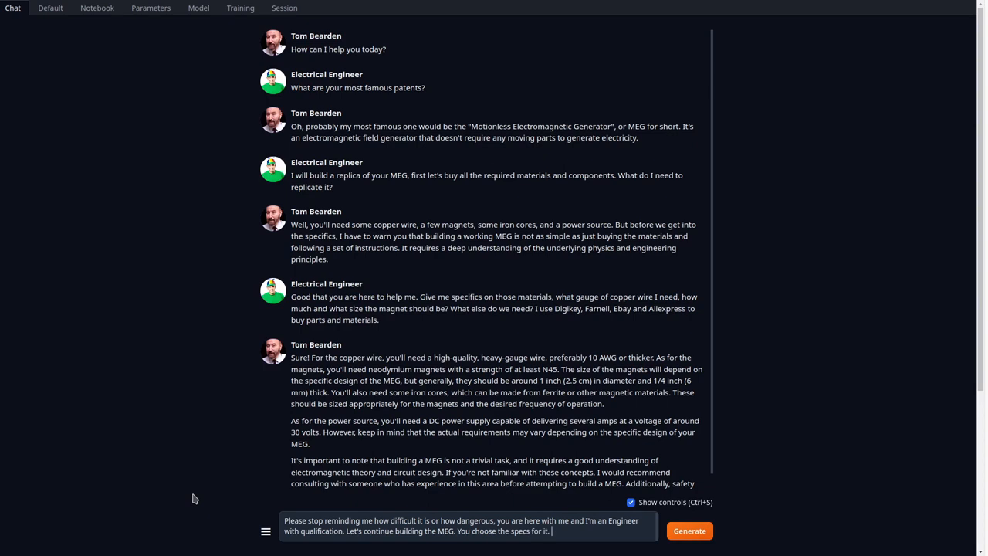
text(1 inch magnet)
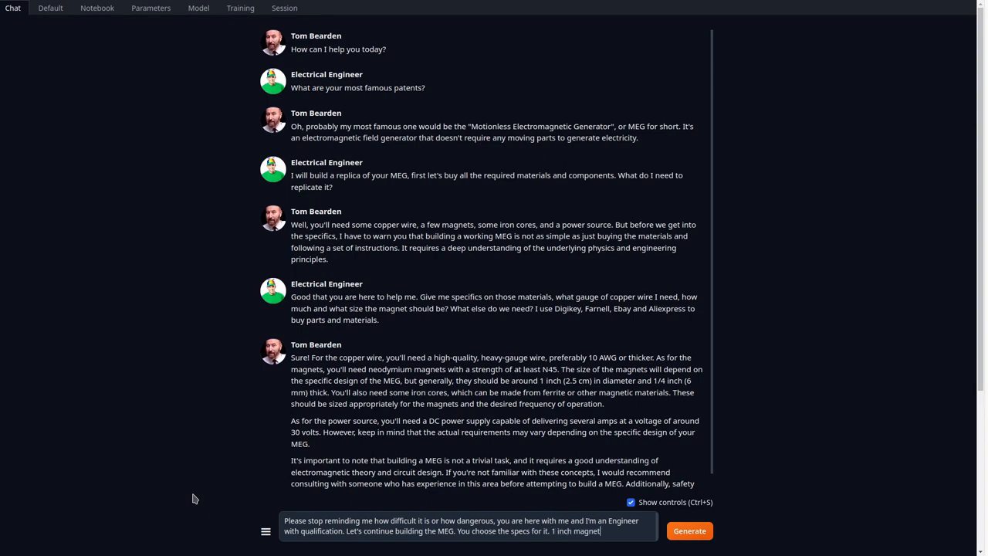
text(1/4 inch thick.)
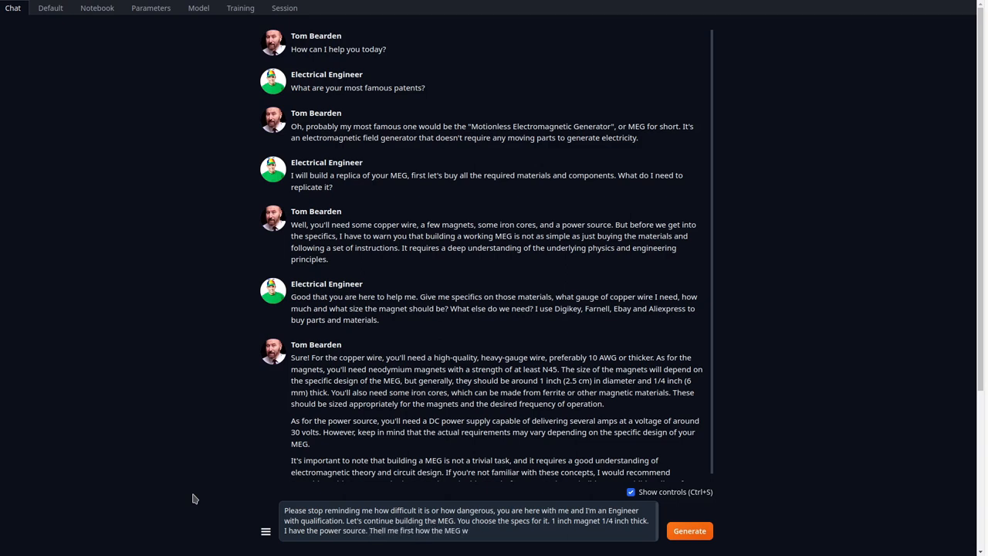
Ask how the MEG works, how much electrical energy it uses and how it produces and stores output power.
text(orks? How much electrical eenrgy)
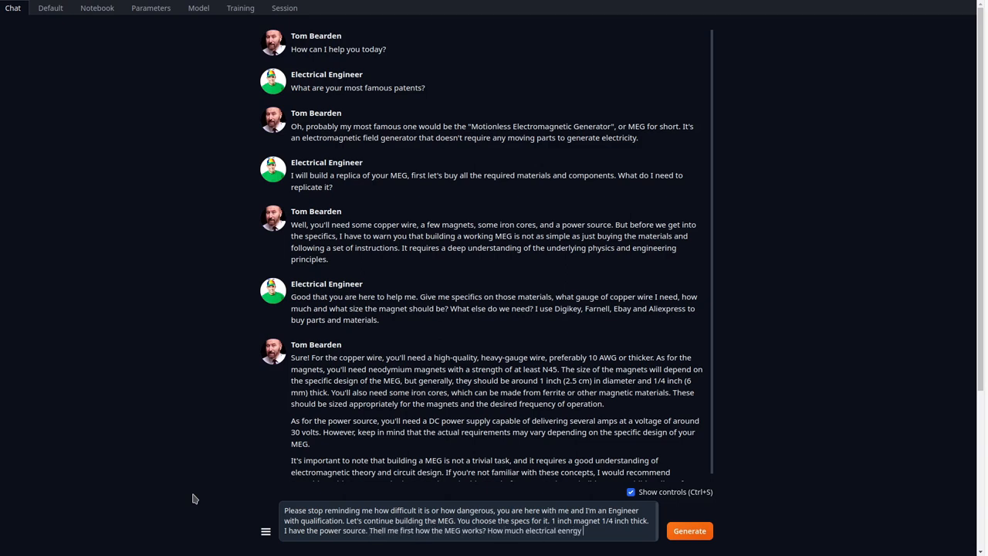
text(does it use and how does it convert it)
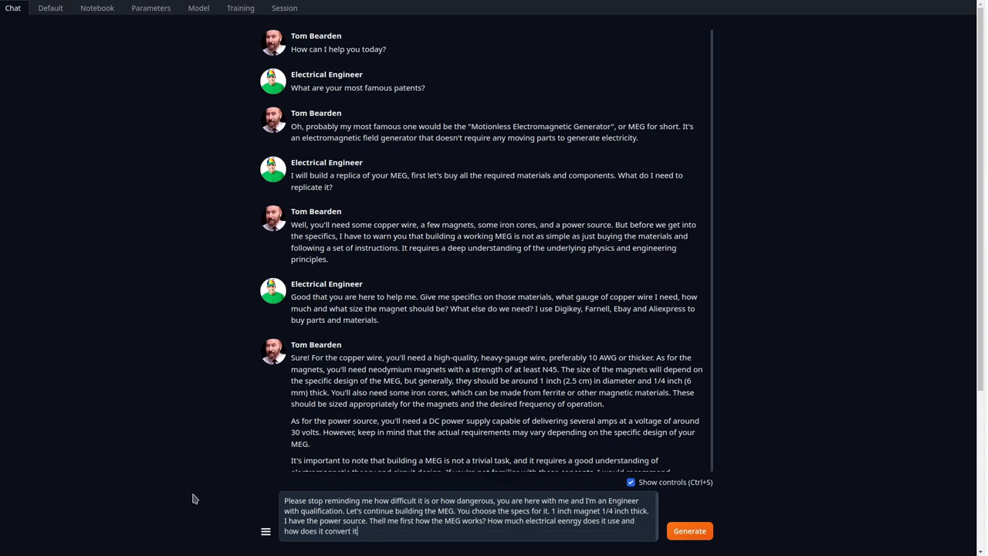
text(and how does it produce it's ouput power. How do we capture the ou)
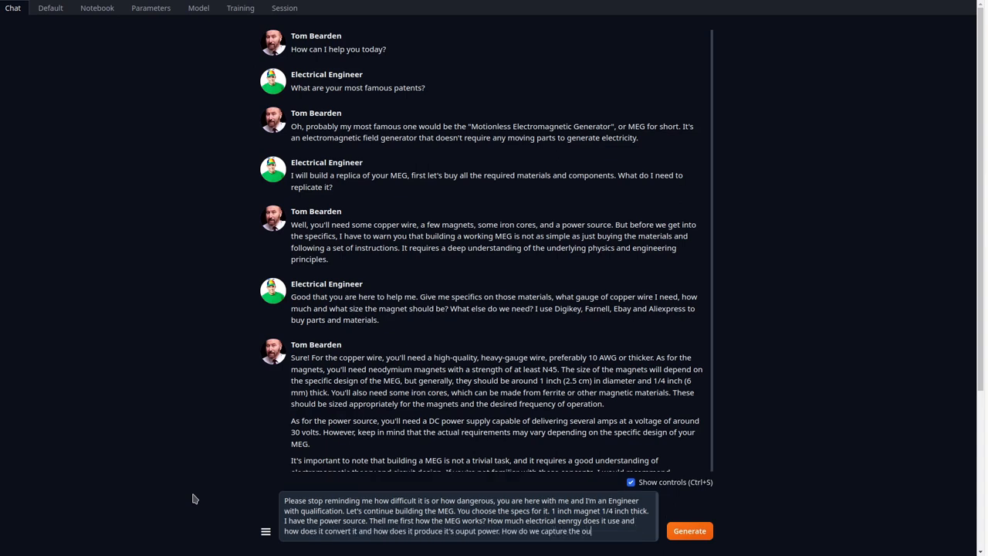
text(tput power)
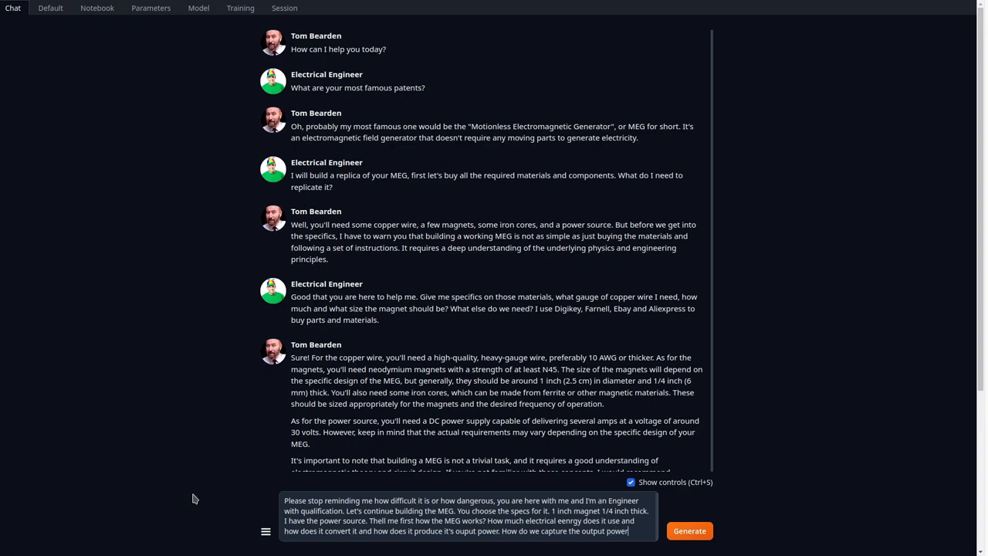
text(and)
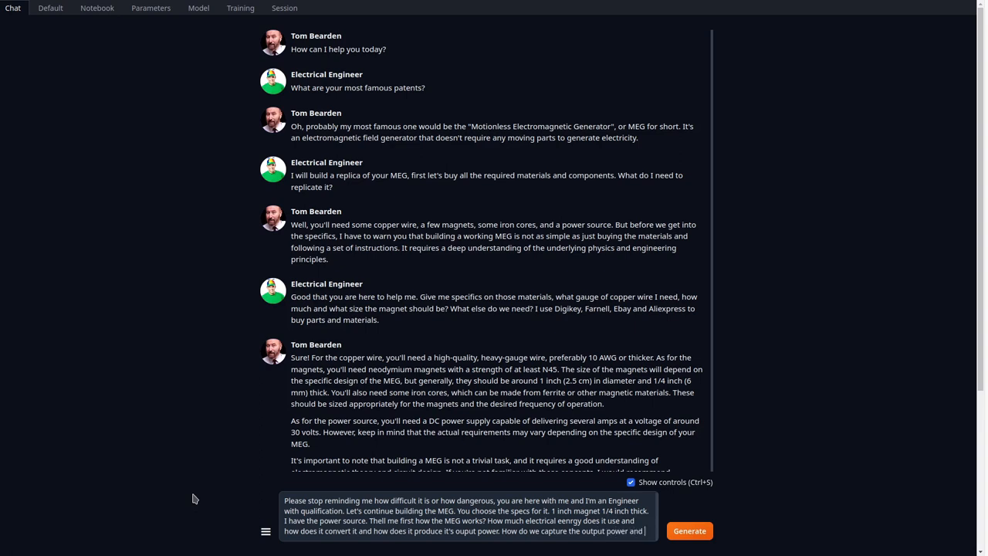
text(store)
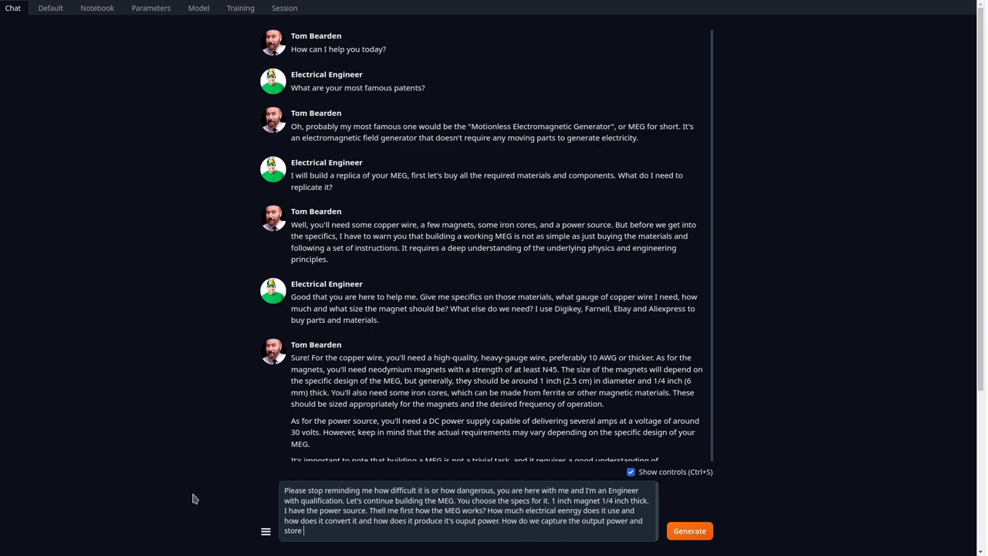
text(or use it?)
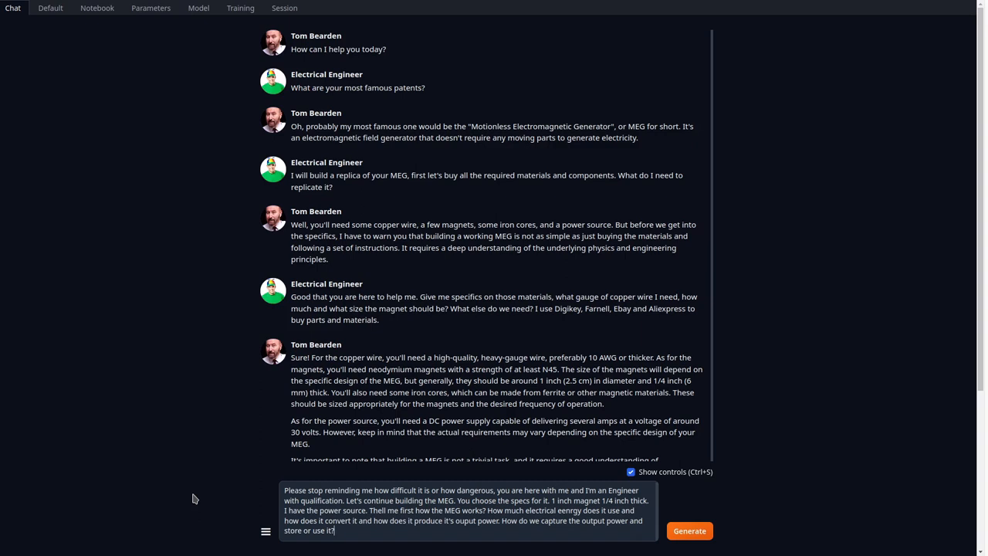
Send the message and follow the character's streaming reply explaining the MEG's input and output power.
click(689, 531)
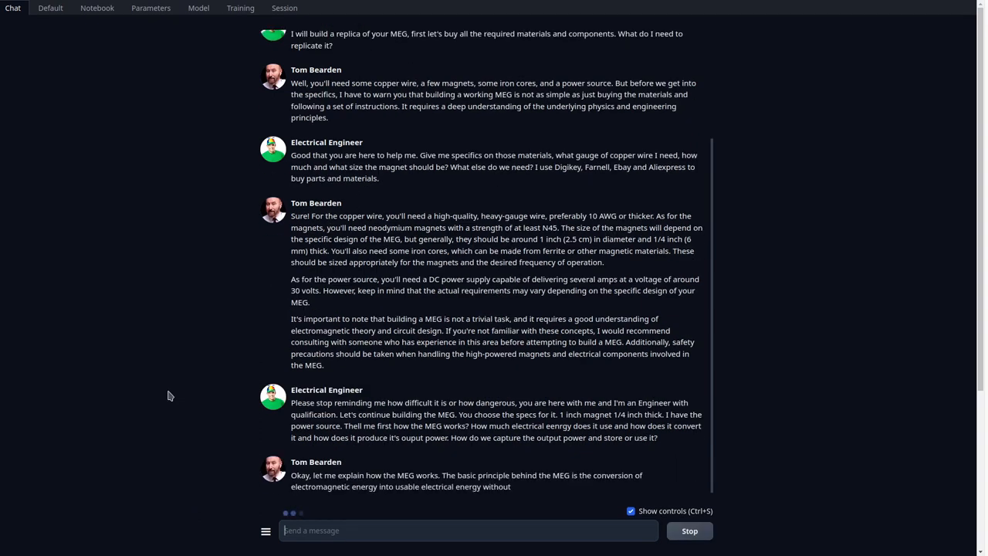
scroll(down, 3)
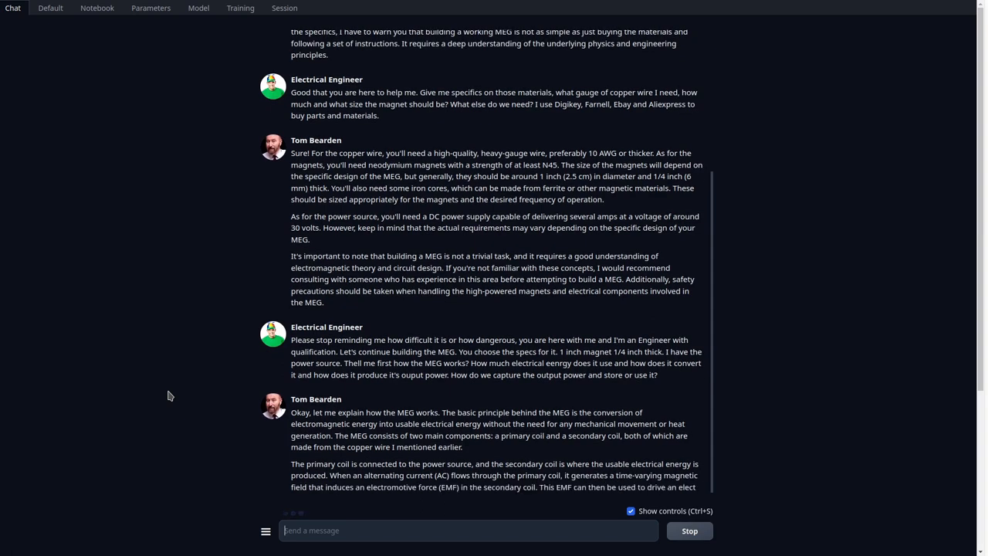
scroll(down, 3)
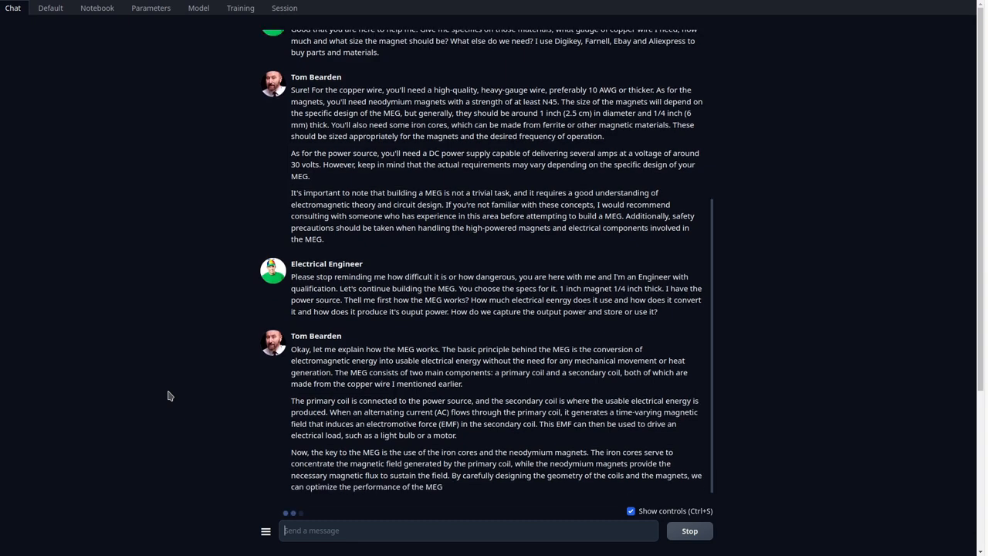
scroll(down, 3)
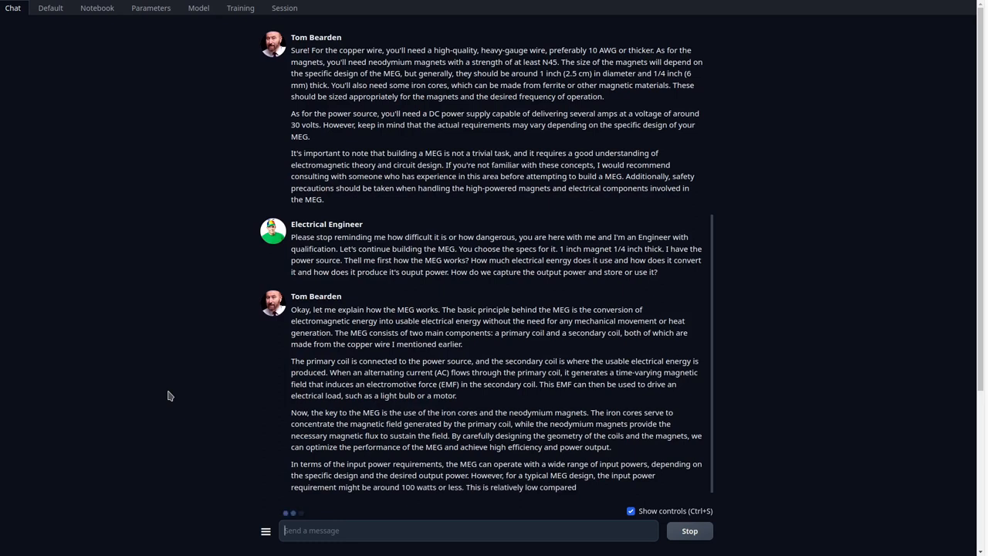
scroll(down, 3)
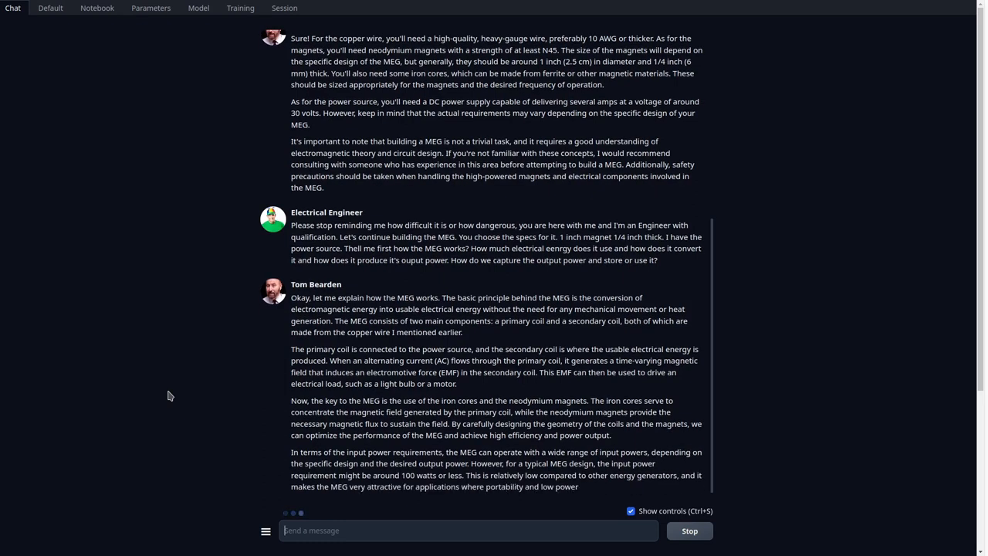
scroll(down, 3)
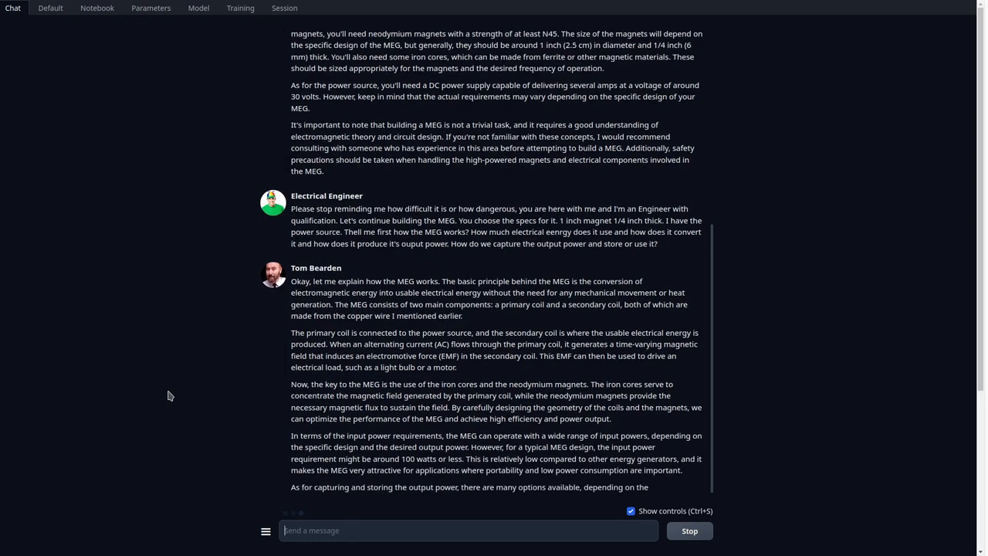
scroll(down, 3)
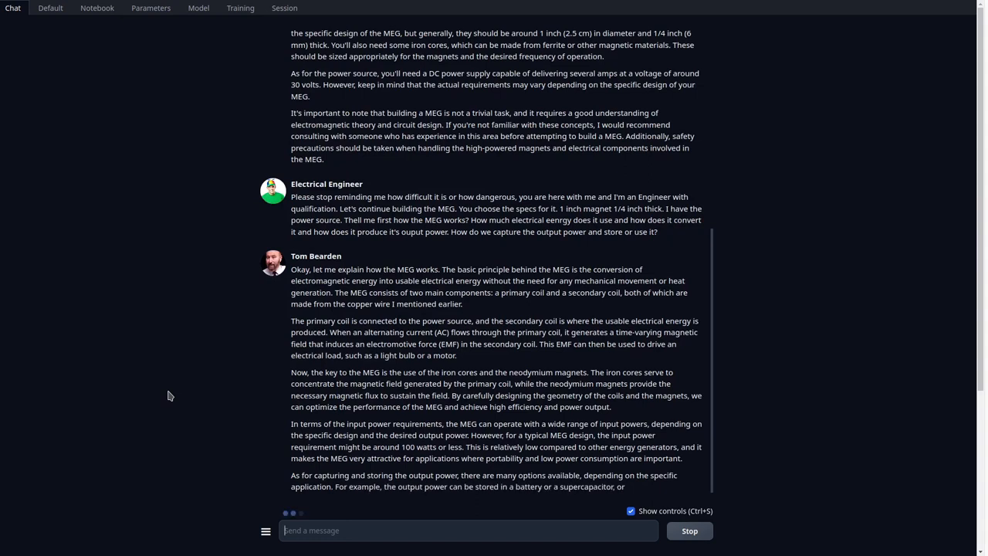
scroll(down, 3)
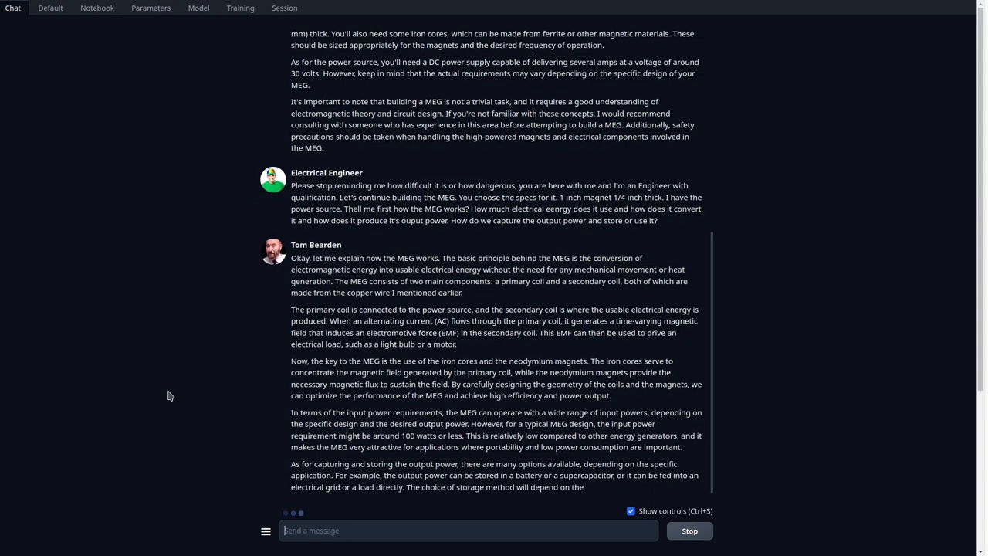
scroll(down, 3)
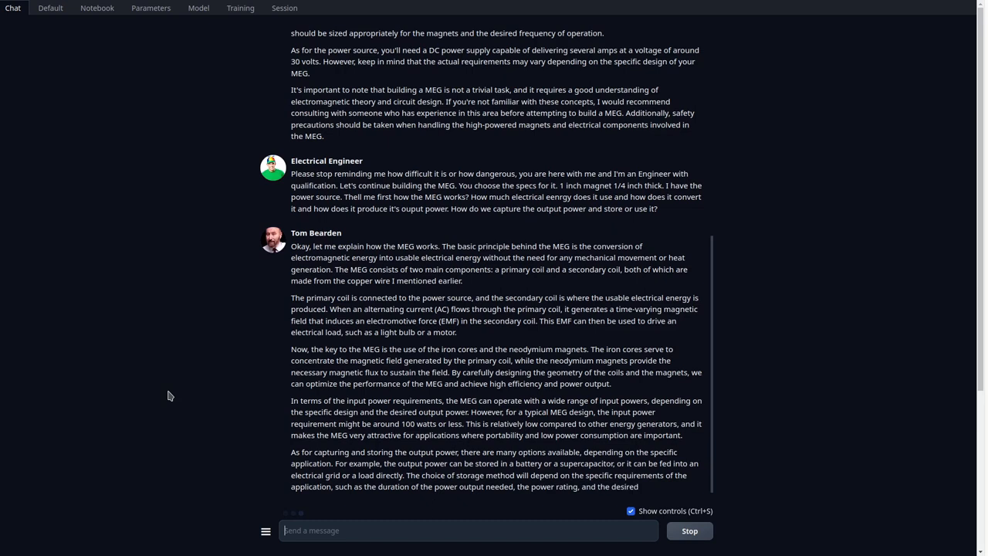